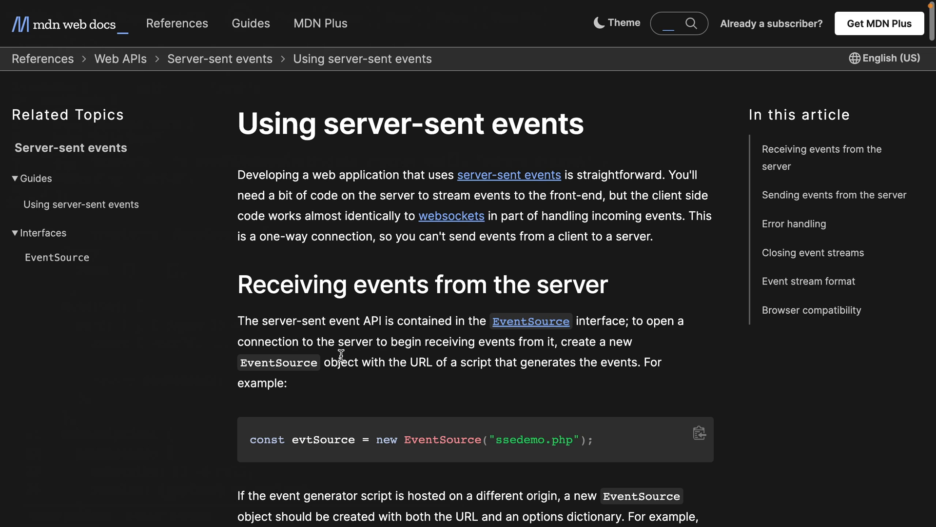
Step: Run the room 1 send mutation, returning Jamie's 'Hello Yoga!', and open the schema docs
scroll(down, 3)
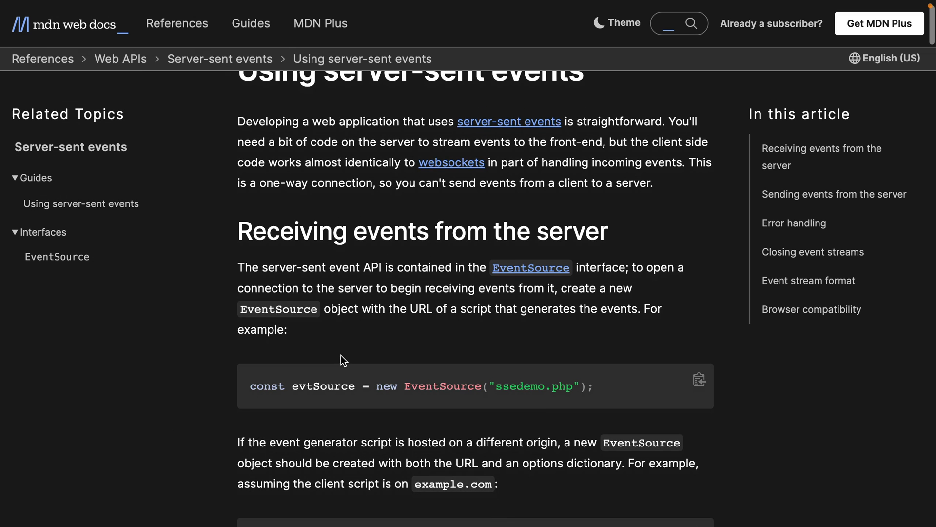
scroll(down, 3)
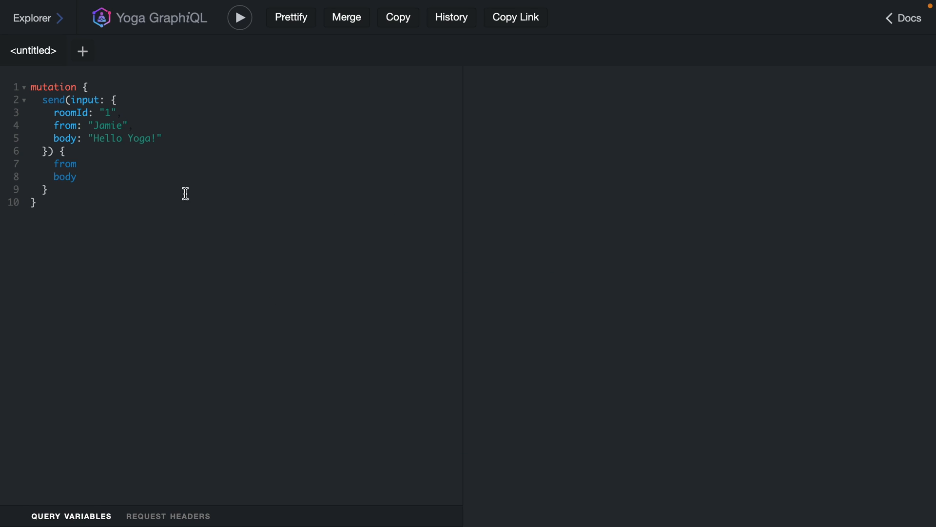
click(240, 16)
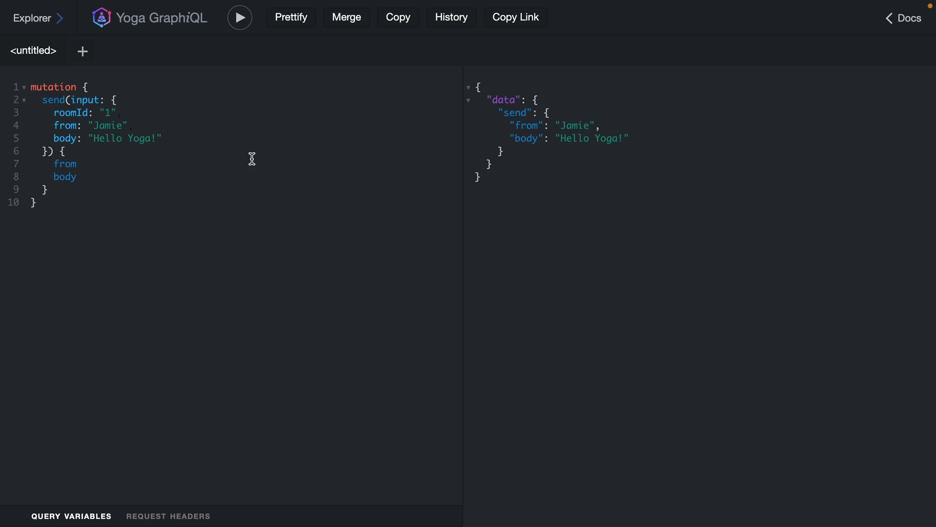
mouse_move(101, 112)
text(2)
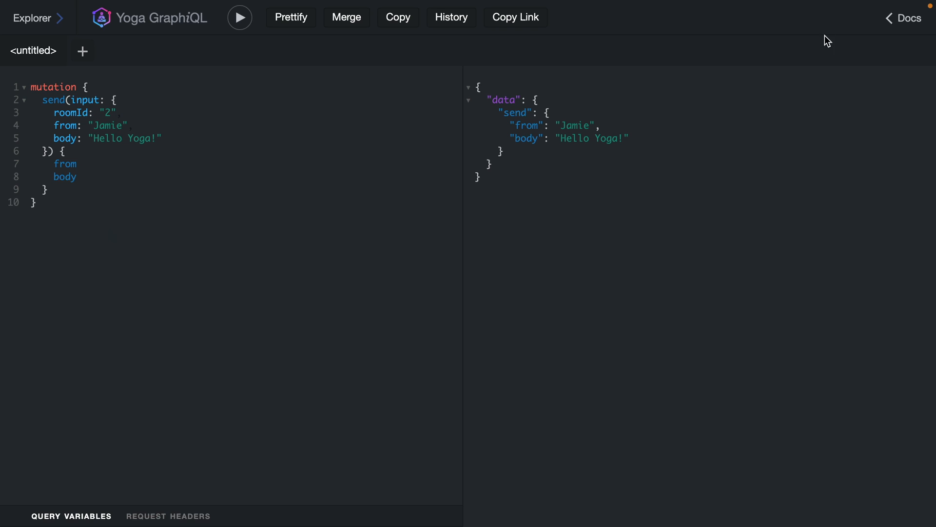
click(904, 18)
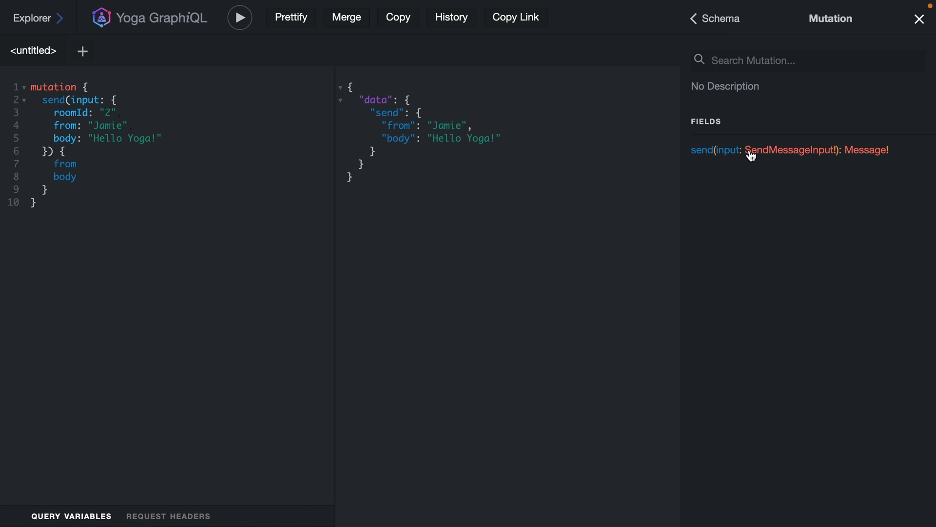
Step: Return to the schema root types and view Subscription's newMessage(roomId) field
click(788, 149)
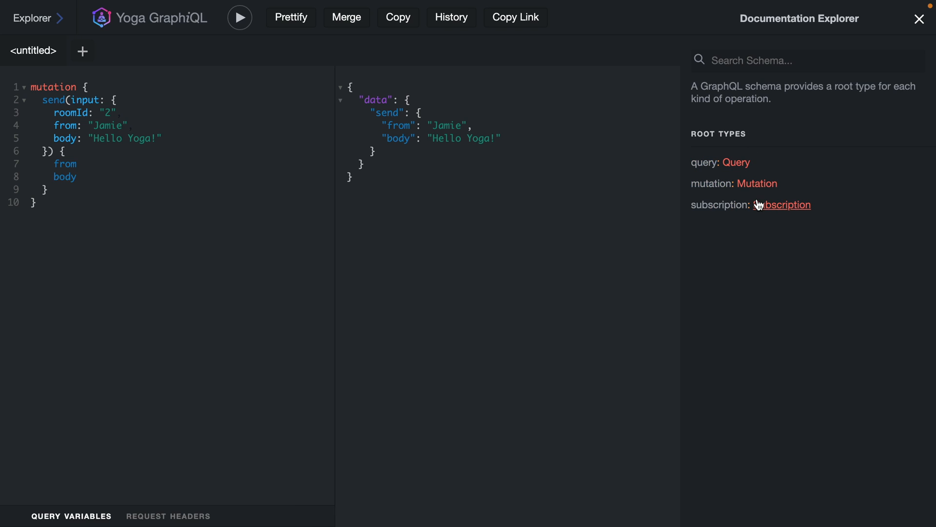
click(785, 204)
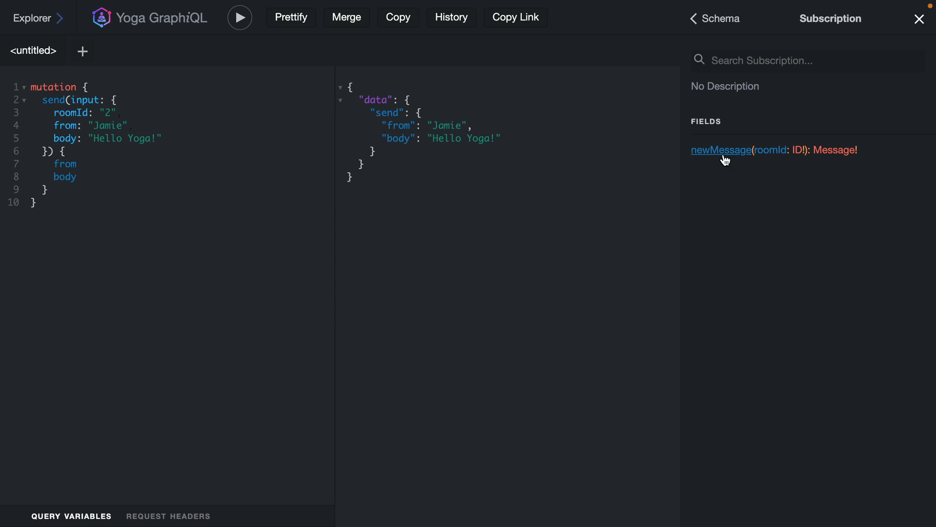
mouse_move(748, 174)
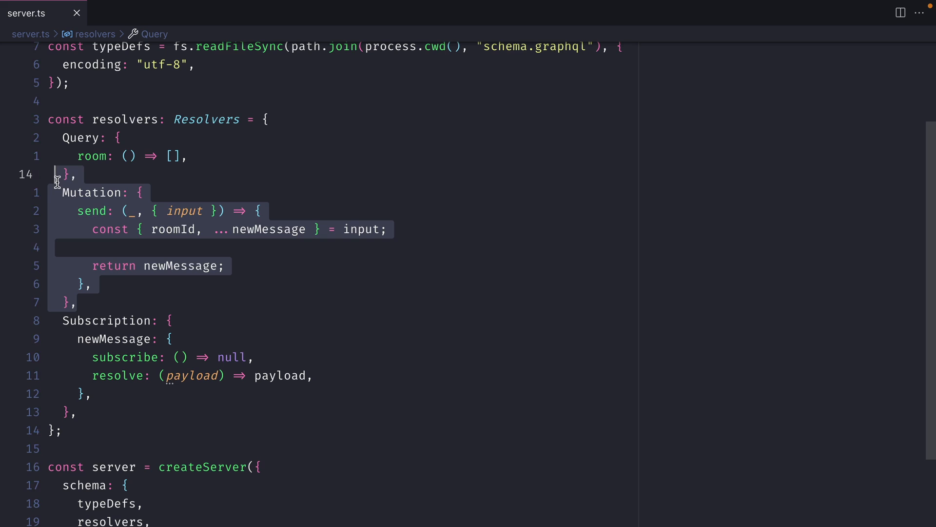
Step: Import createPubSub, declare const pubSub = createPubSub<{}>(), and pass pubSub into the server context
click(110, 229)
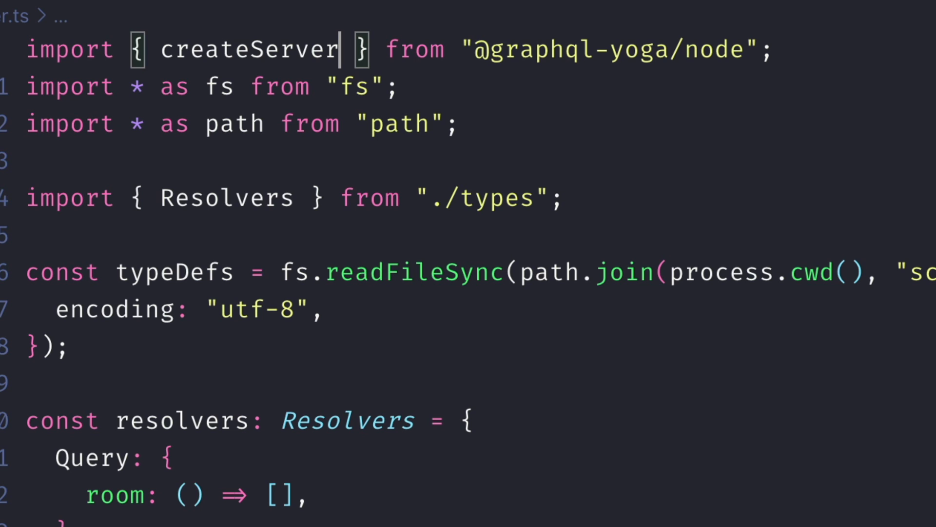
text(, createPubSub)
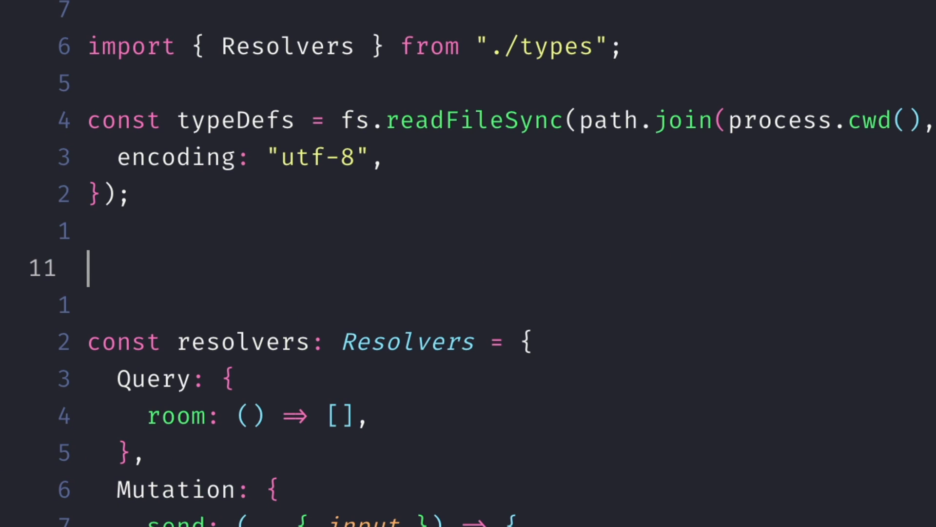
text(const pubS)
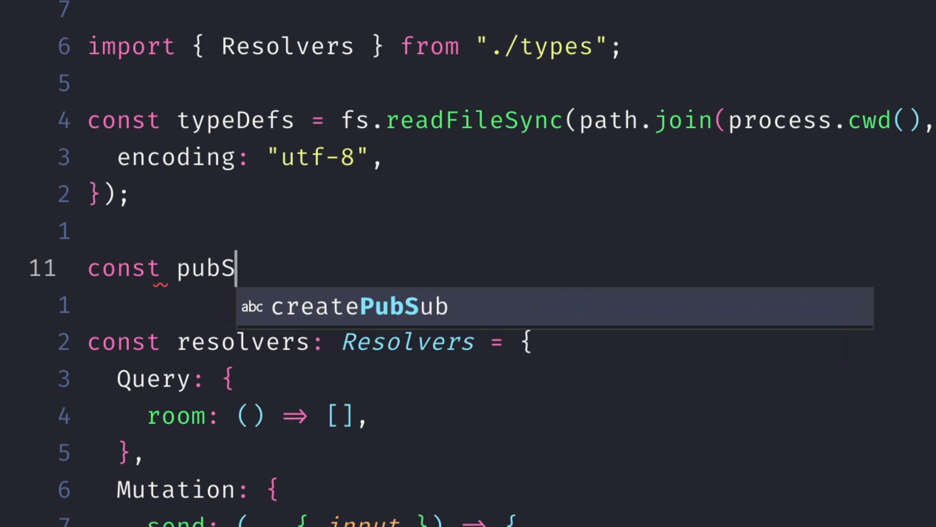
text(ub = crea)
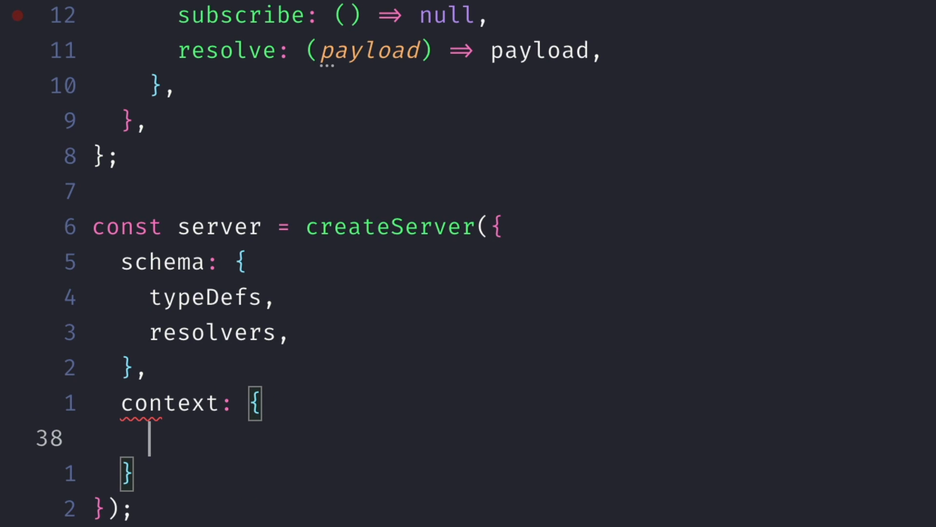
text(pubSub,)
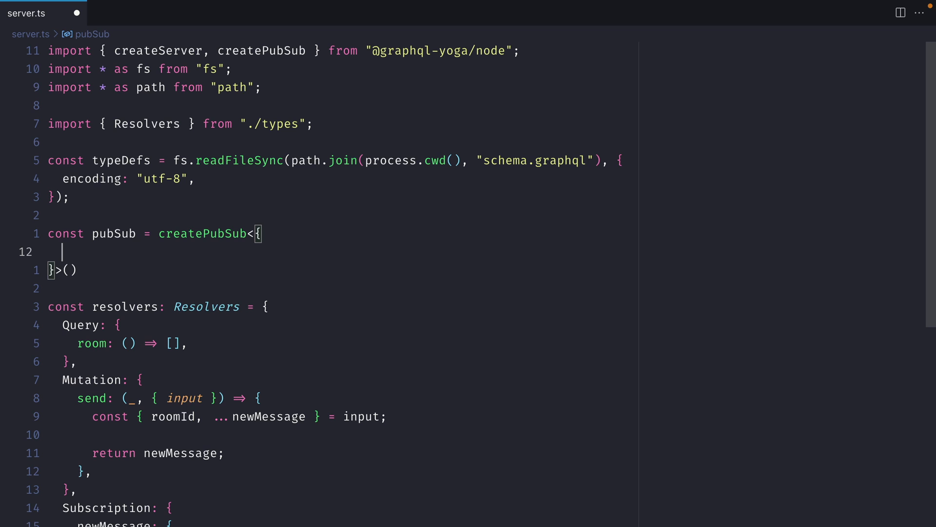
Step: Type pubSub with newMessage: [payload: { from: string; body: string }], checking schema.graphql's Message type
text(new)
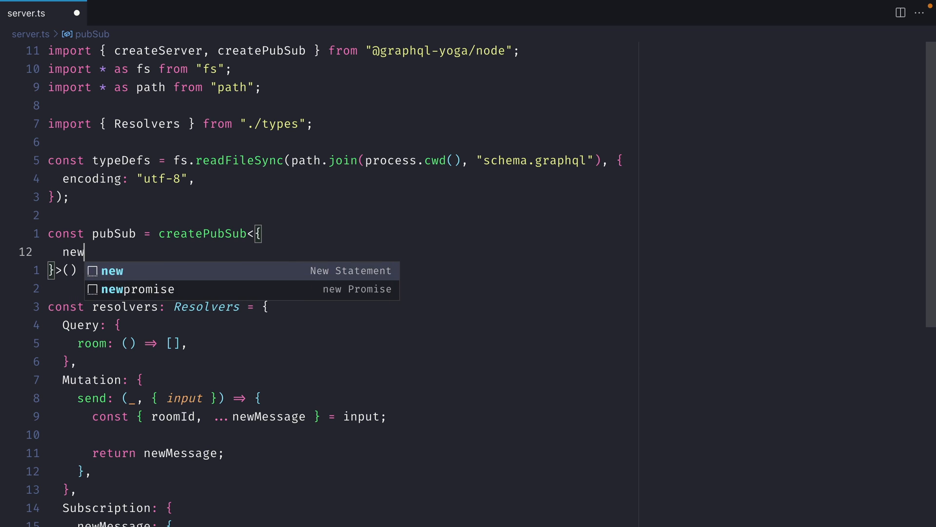
text(Message: [payload: {)
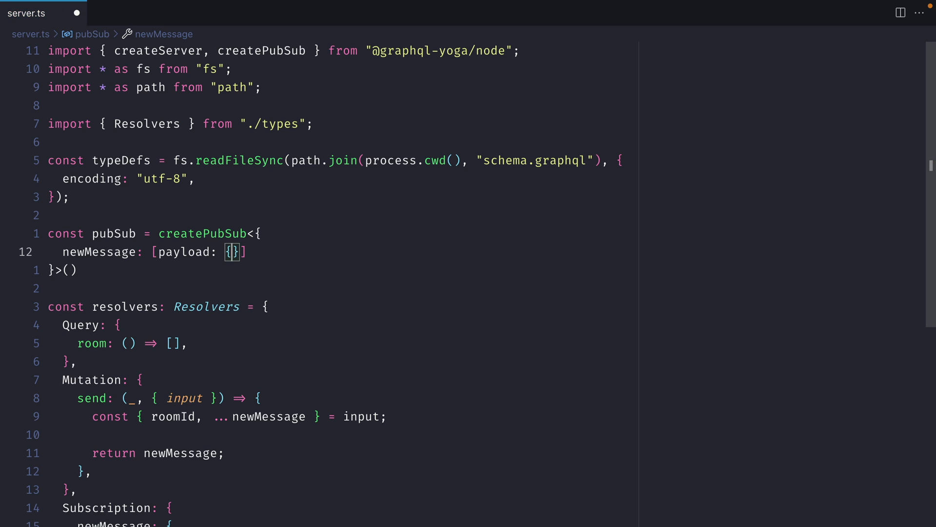
click(129, 13)
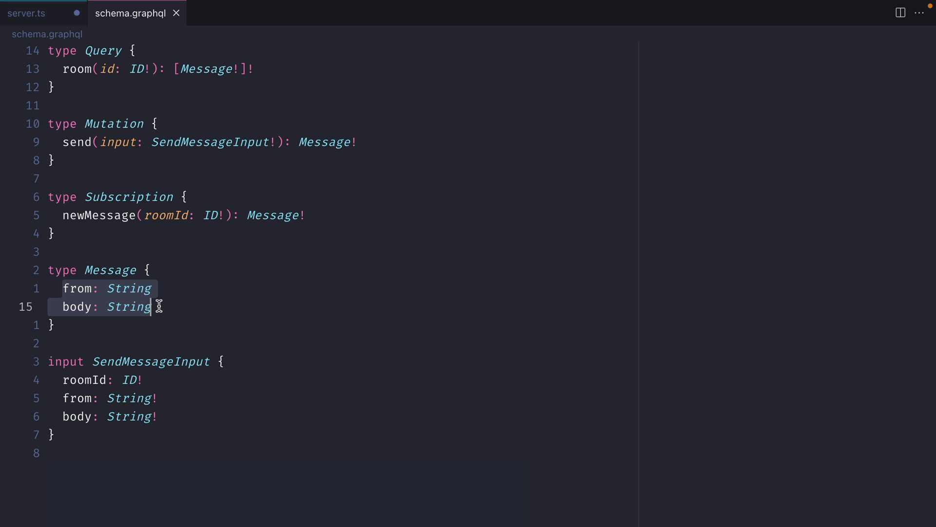
click(27, 13)
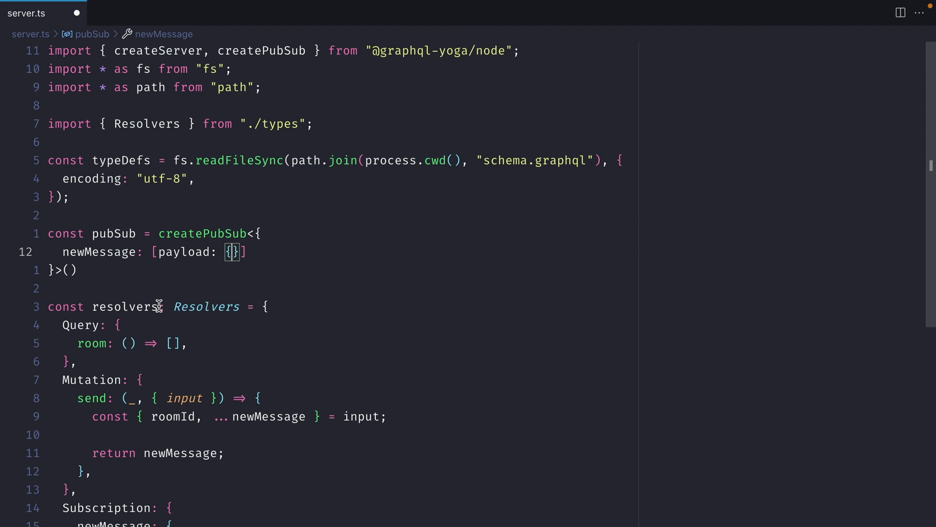
text(from: string; bid)
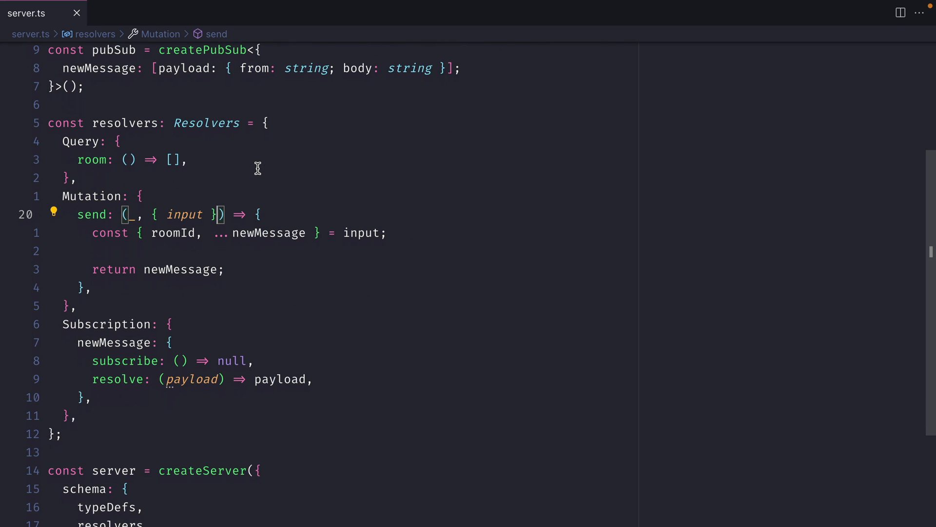
mouse_move(218, 211)
text(, )
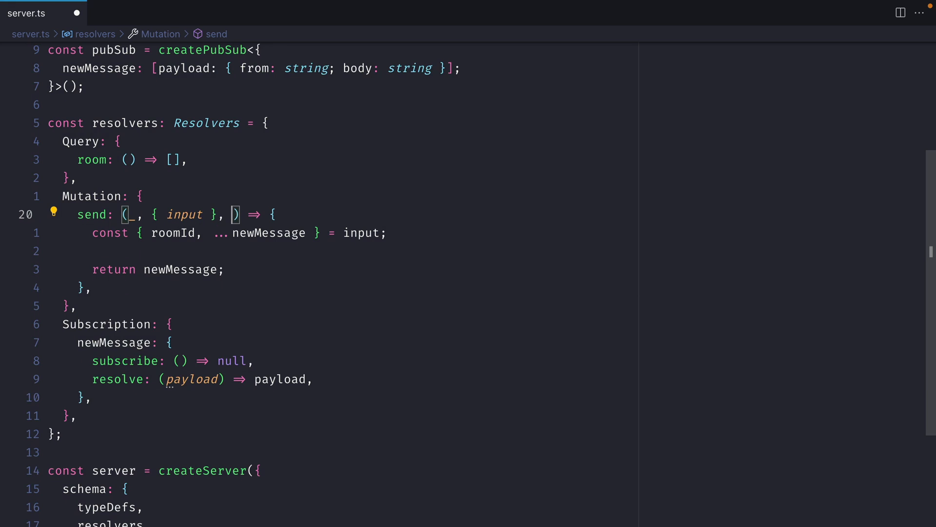
Step: Add pubSub.publish("newMessage", roomId, newMessage) to the send resolver in server.ts
text({})
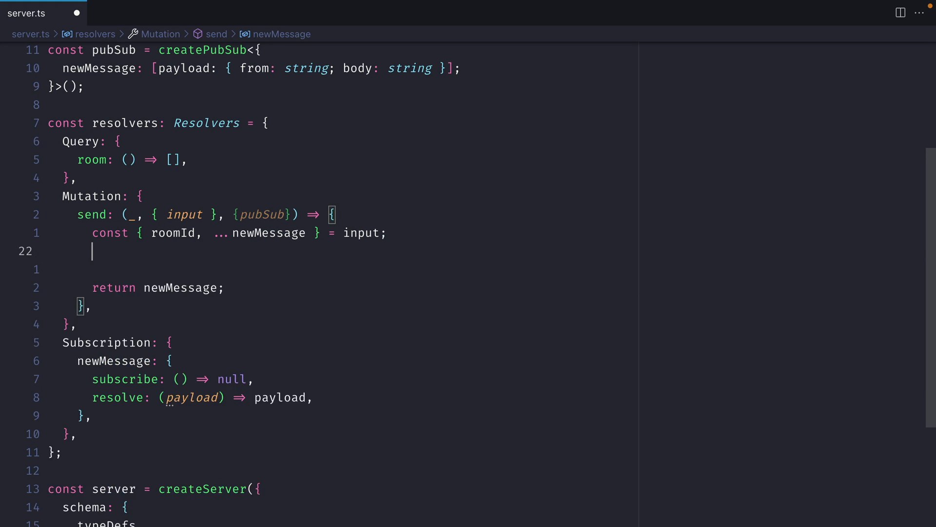
text(pubSub;)
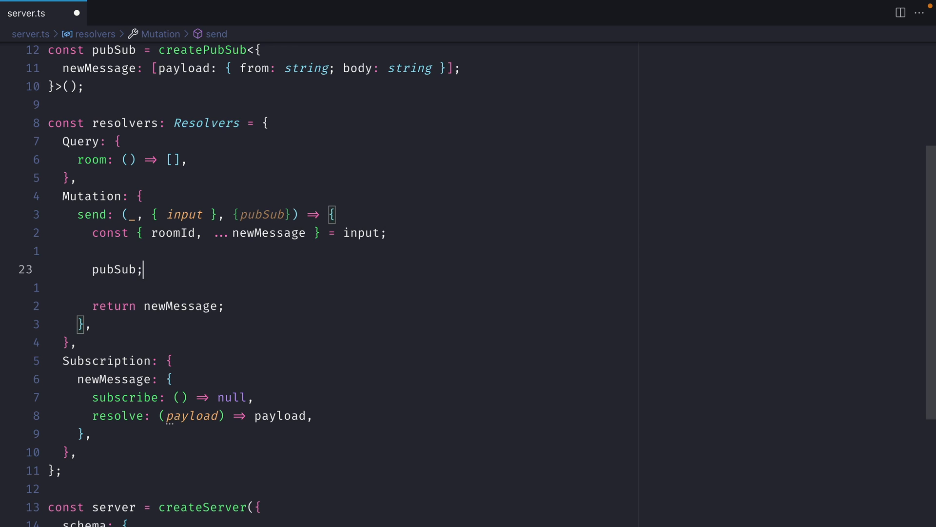
text(.publish)
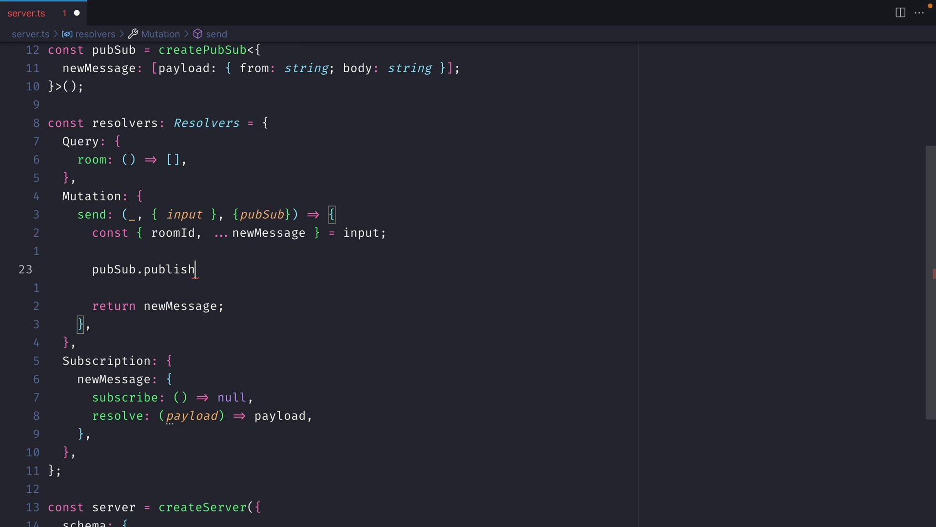
text(("n"))
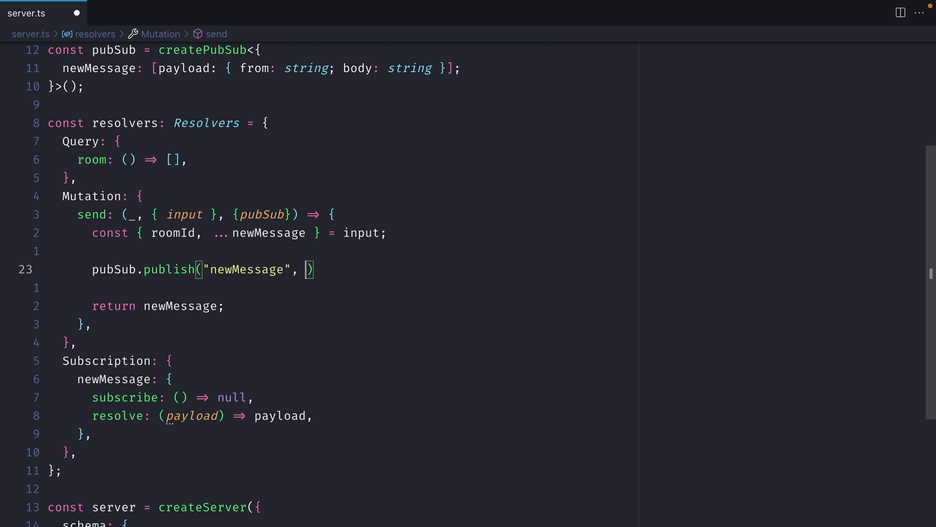
text(roomId,)
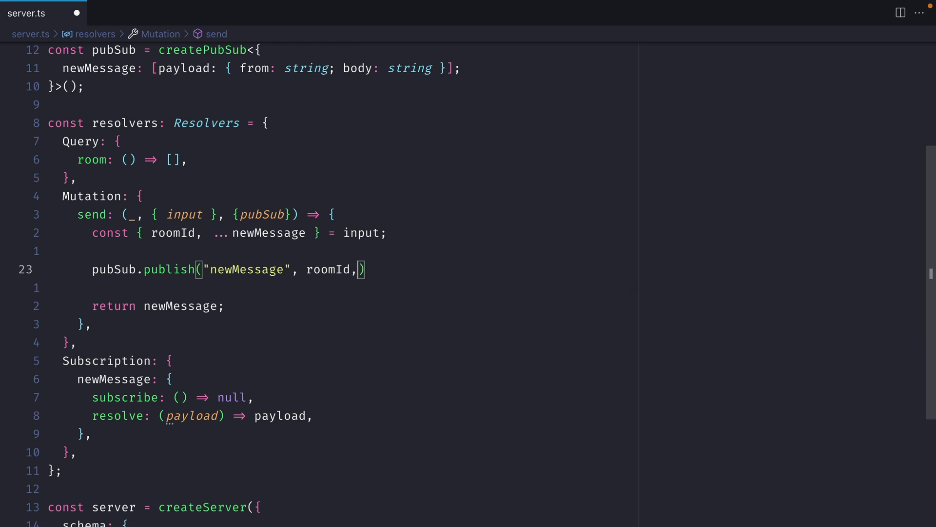
text(newMessage)
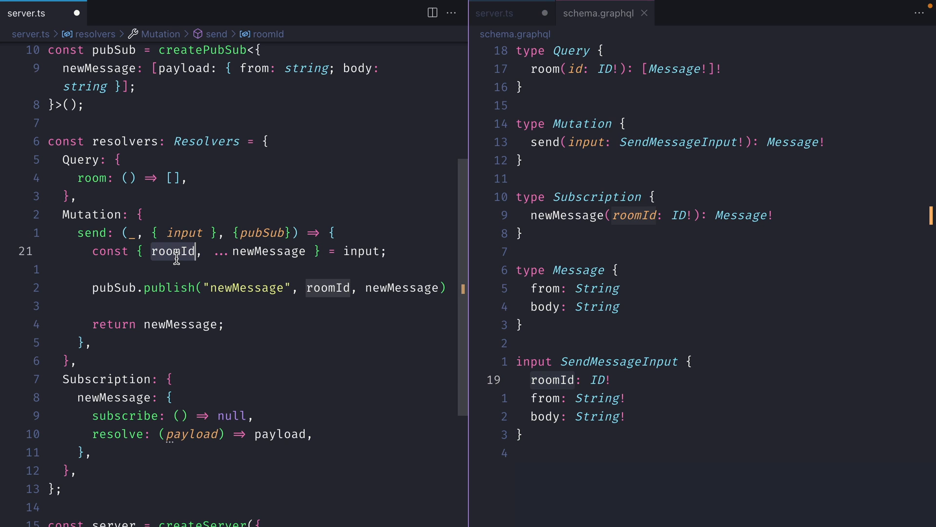
mouse_move(268, 251)
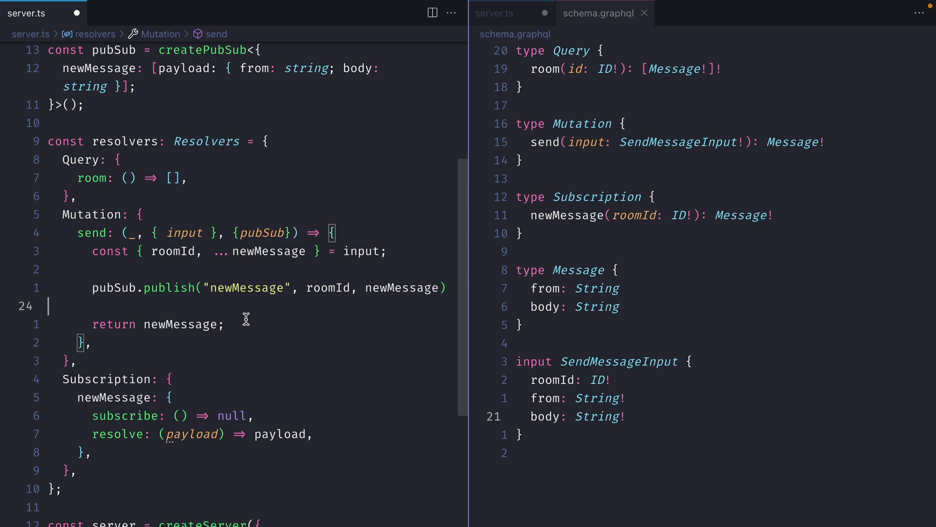
double_click(181, 324)
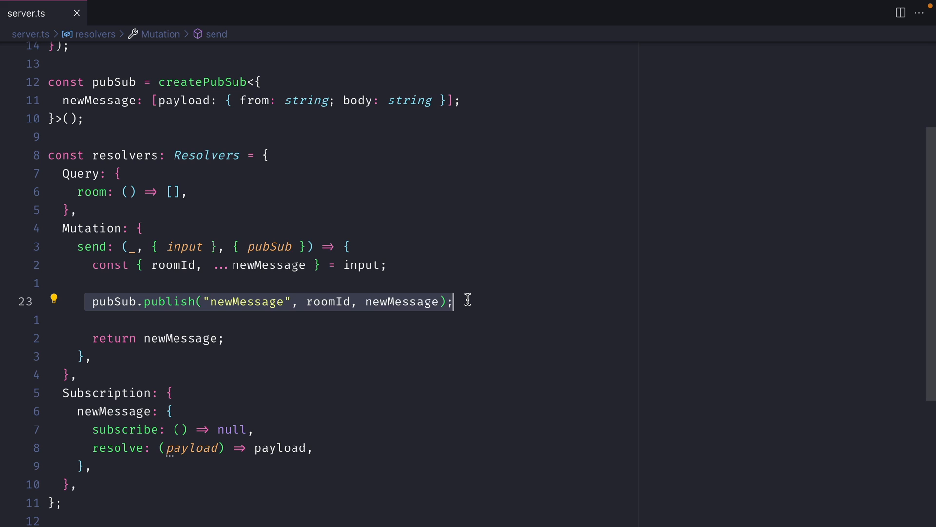
scroll(down, 3)
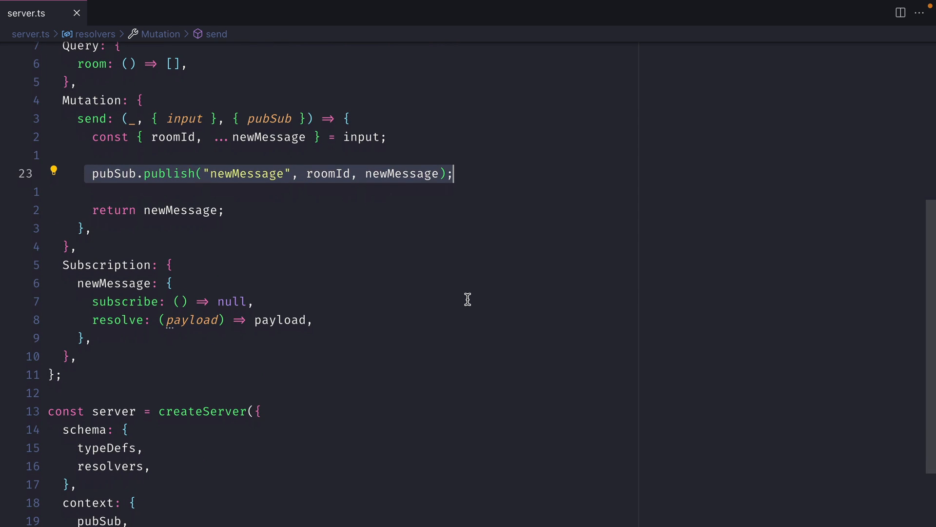
mouse_move(120, 301)
text(_, {)
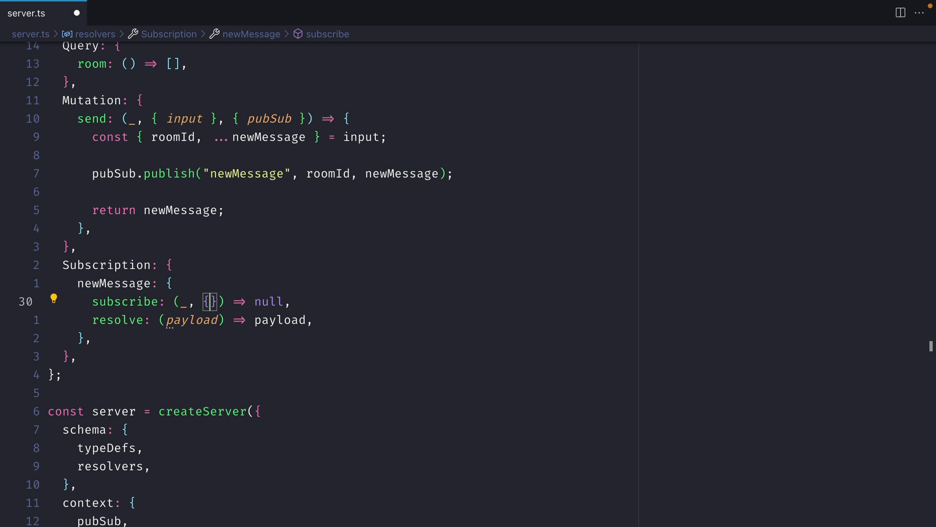
Step: Rewrite the subscribe resolver as pubSub.subscribe("newMessage", roomId) using roomId from args
text(roomId}, {)
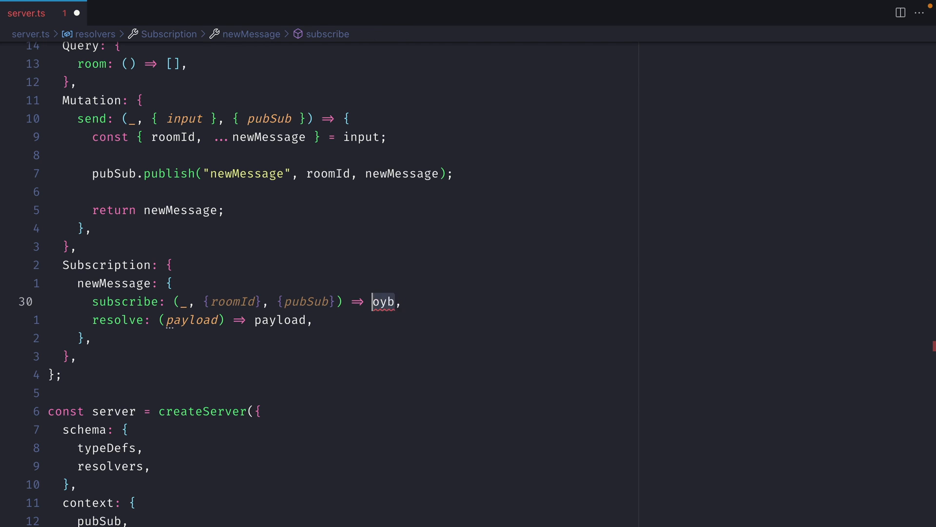
text(pubSub.subscribe("newMessage)
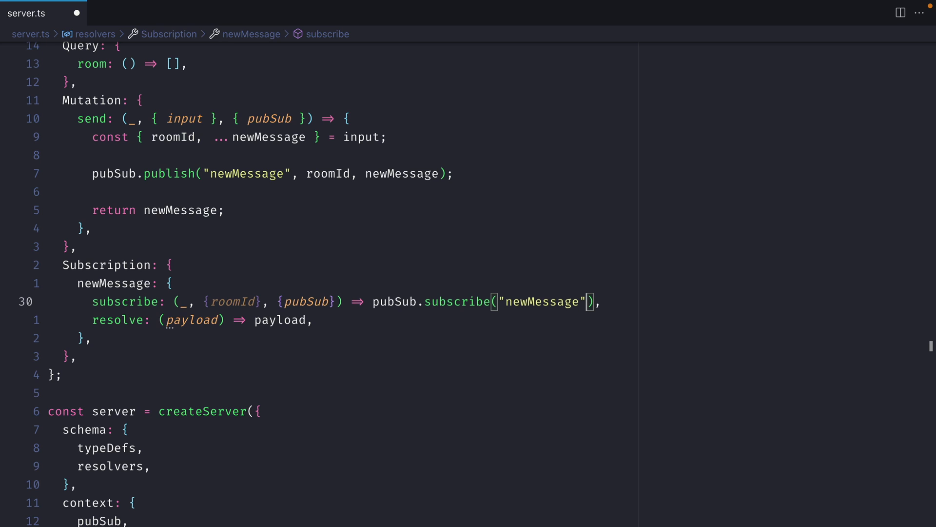
text(, roomId)
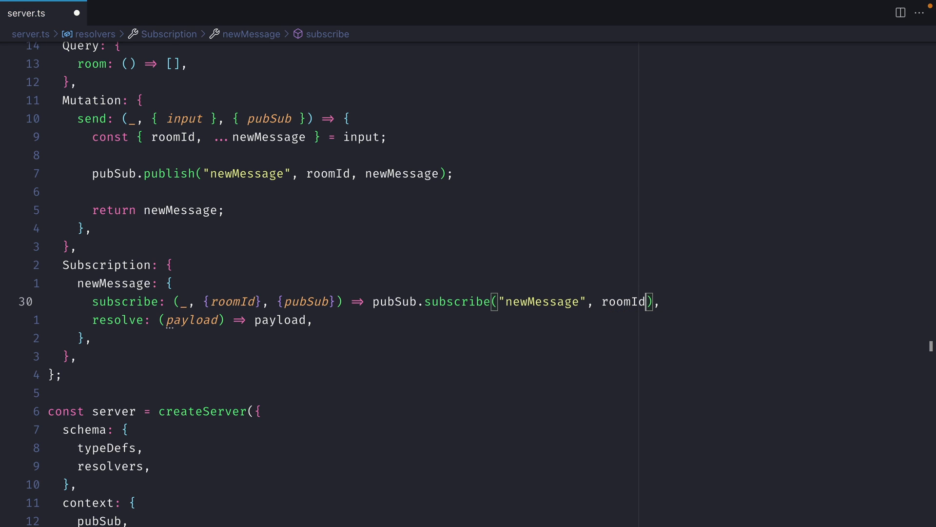
double_click(192, 319)
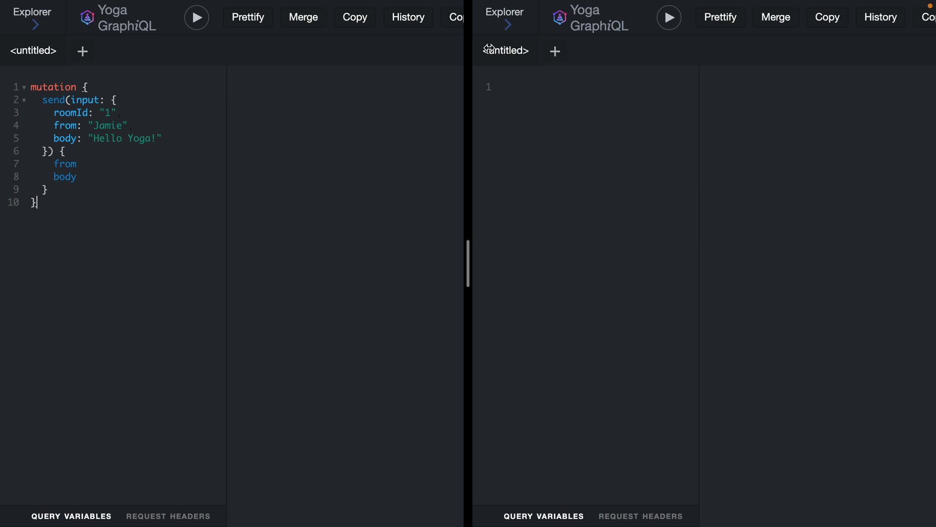
Step: Write subscription { newMessage(roomId: "1") { from body } } in the second GraphiQL editor
text(subscription {})
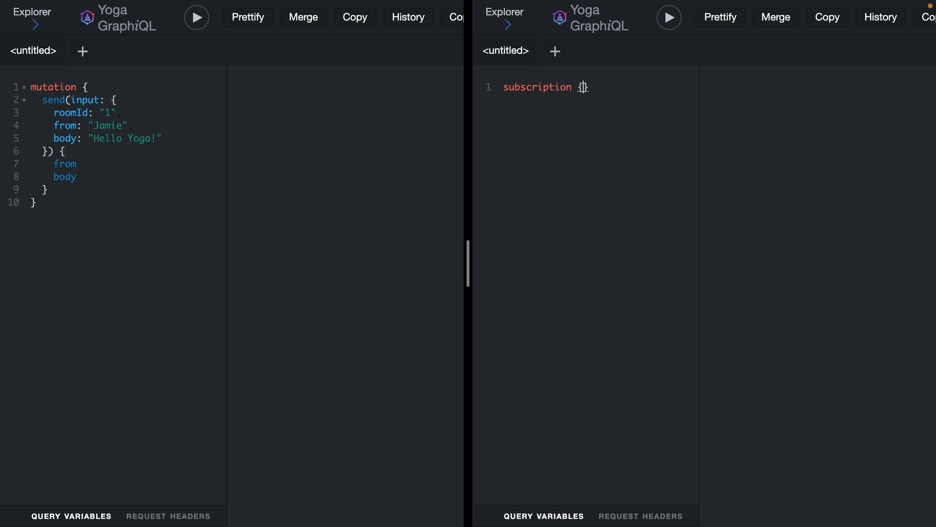
text(newMessage)
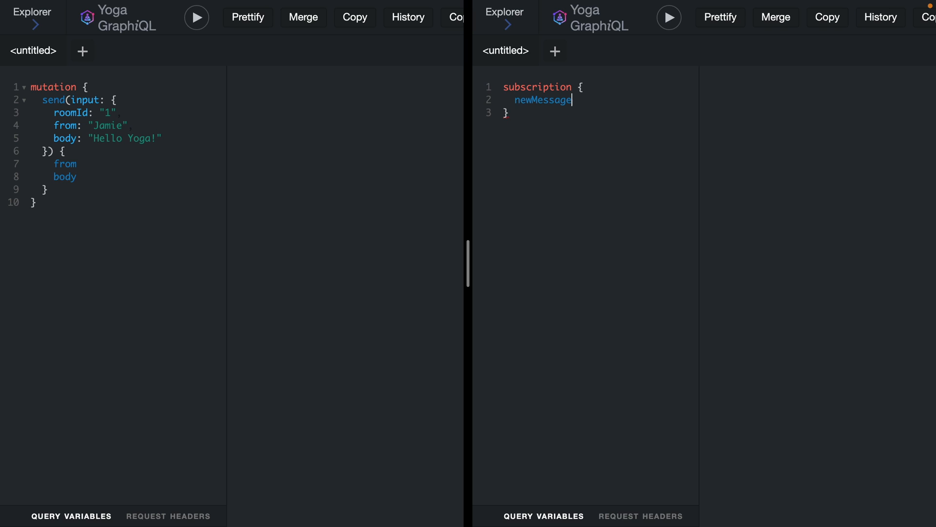
text((roomId: "1"))
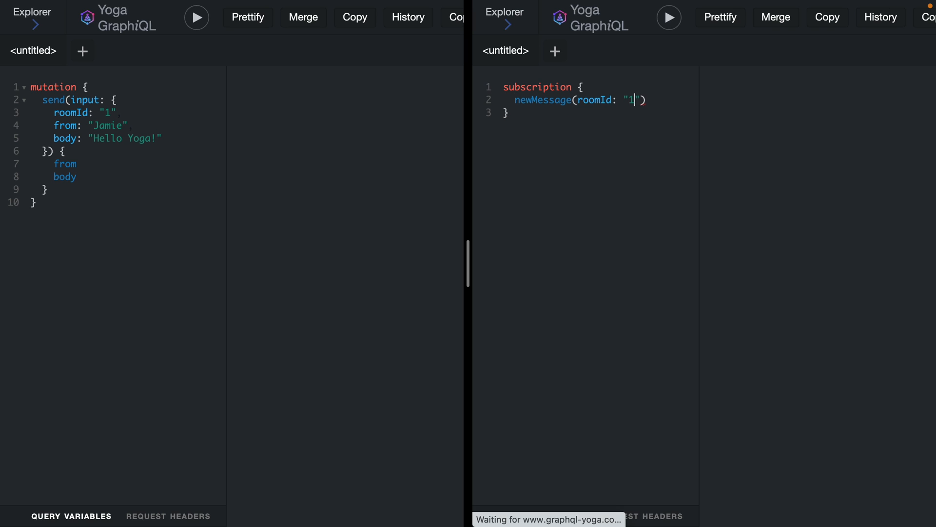
text({)
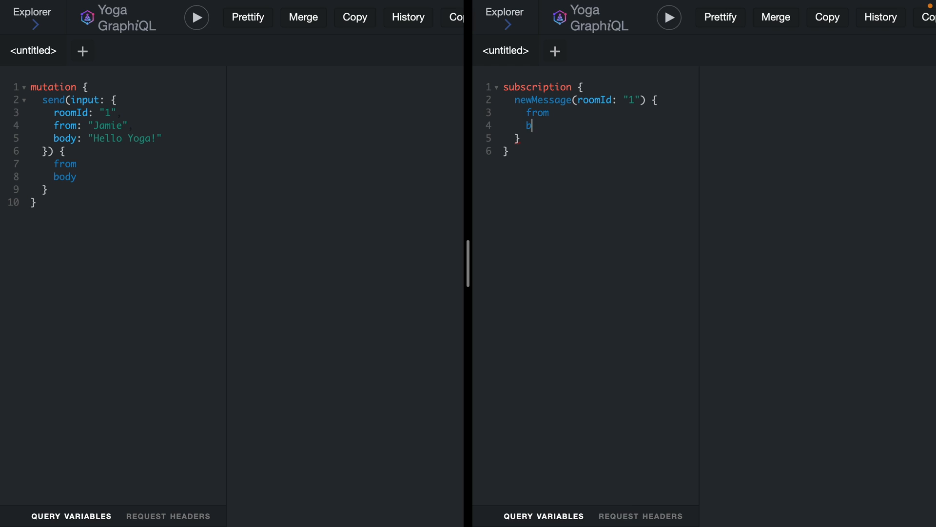
text(ody)
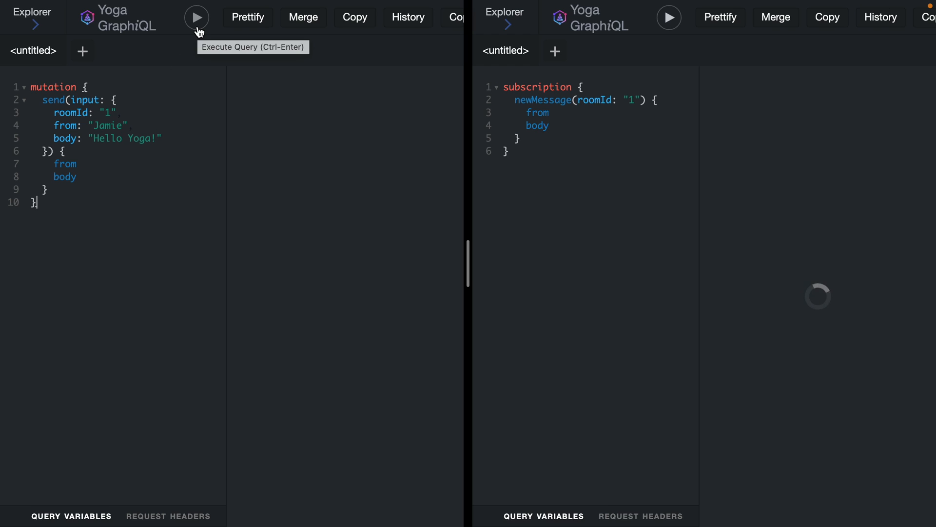
Step: Send to room 1, switch mutation and subscription to room 2, and receive 'Hello Yoga 2!'
click(196, 16)
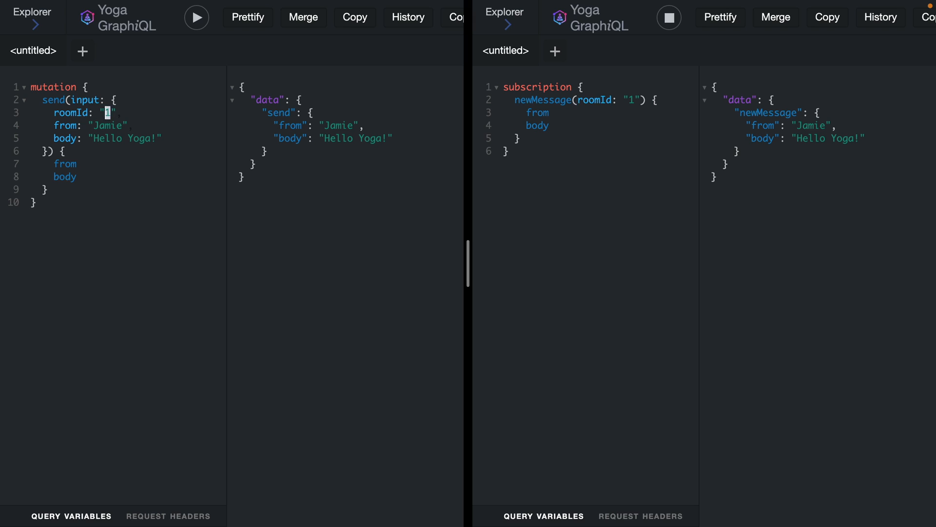
text(2)
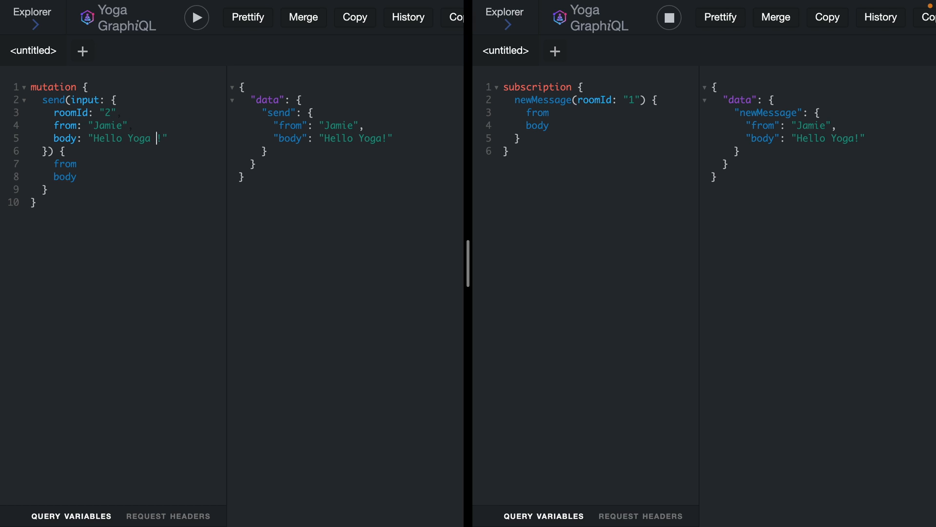
text(2)
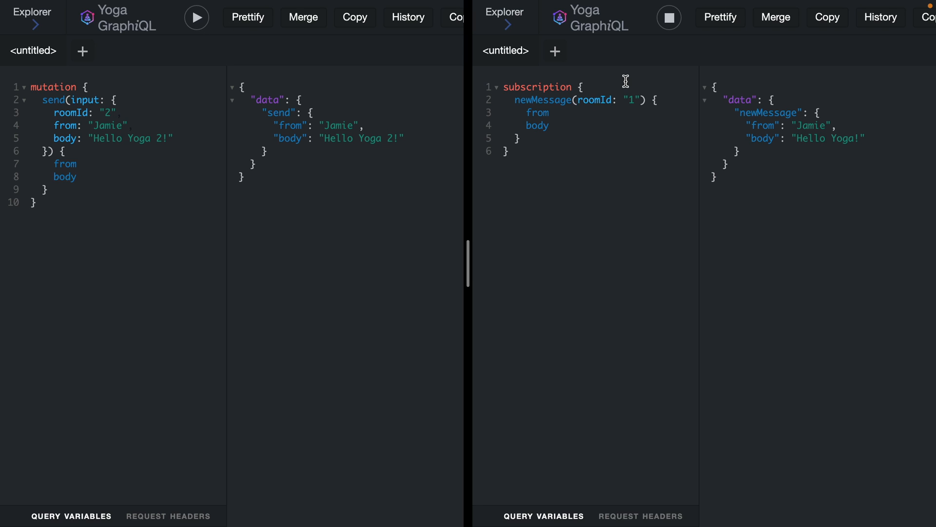
text(2)
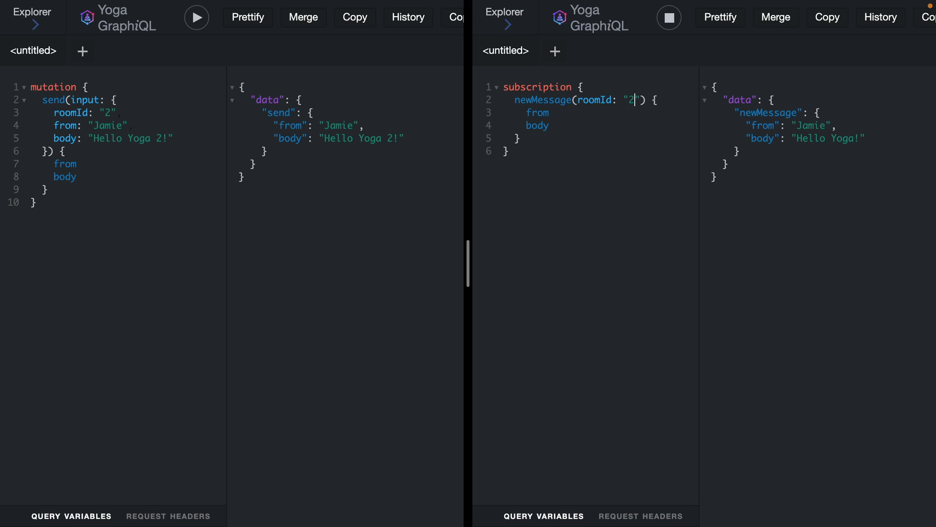
click(668, 18)
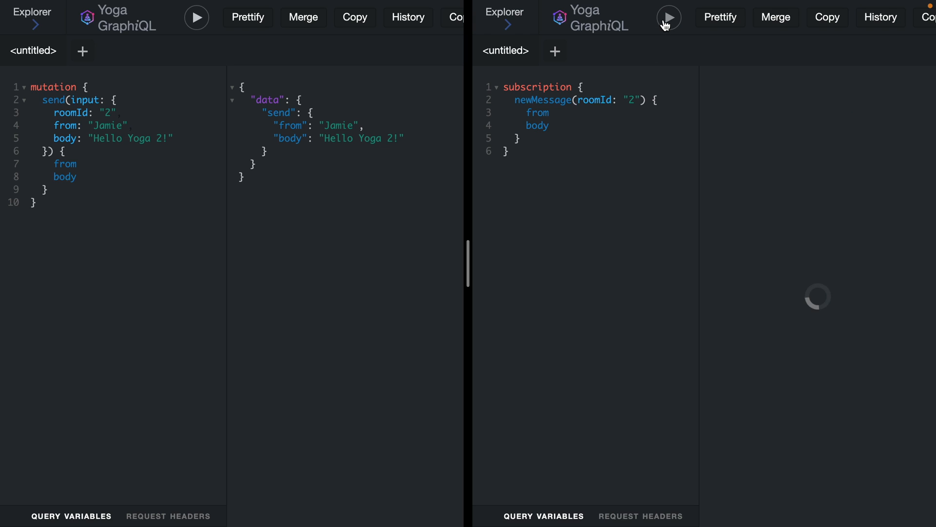
click(668, 18)
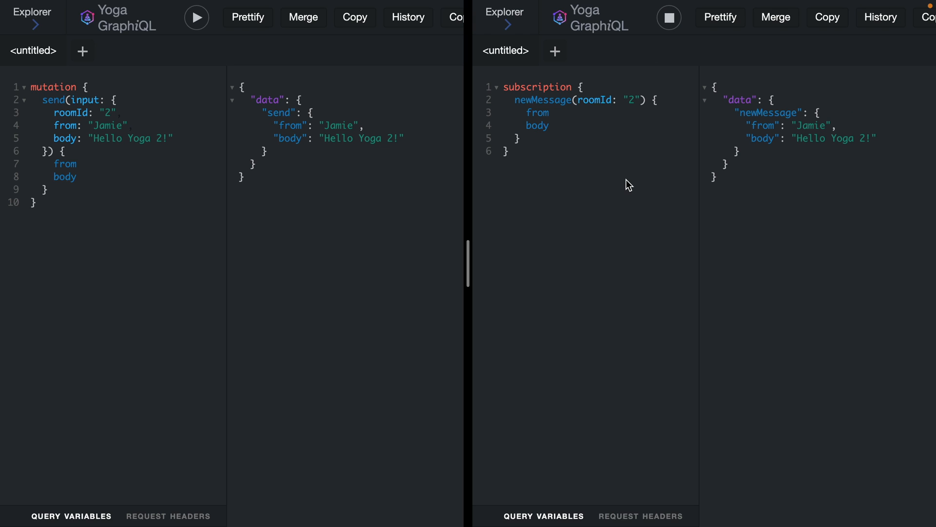